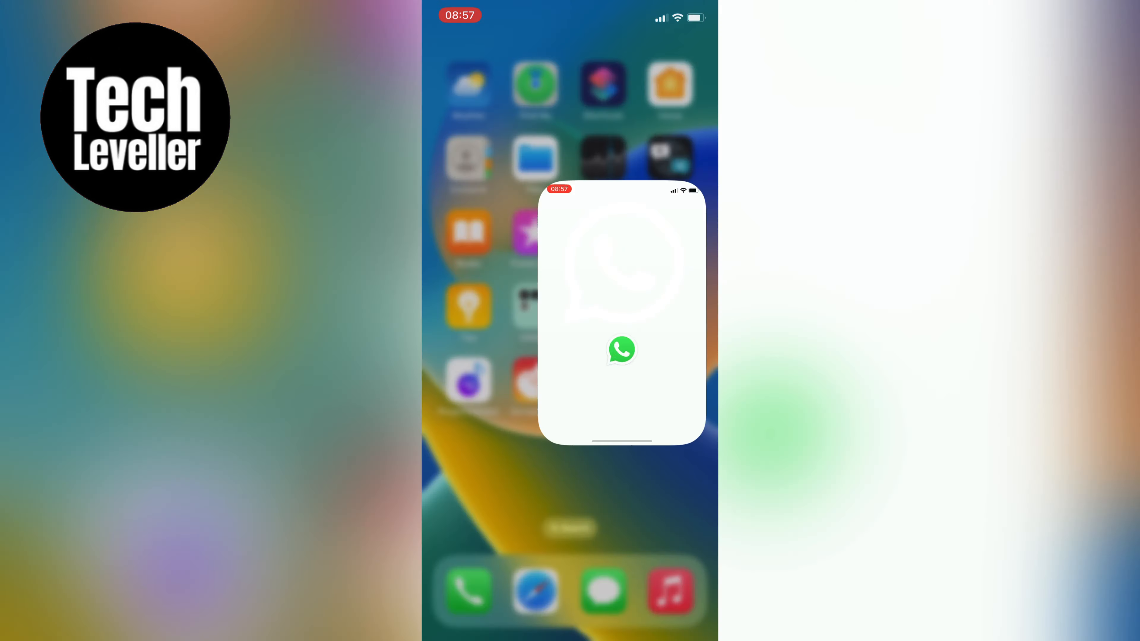
Launch WhatsApp to the Chats list showing Lee and Tech group
{"action": "left_click", "coordinate": [622, 350]}
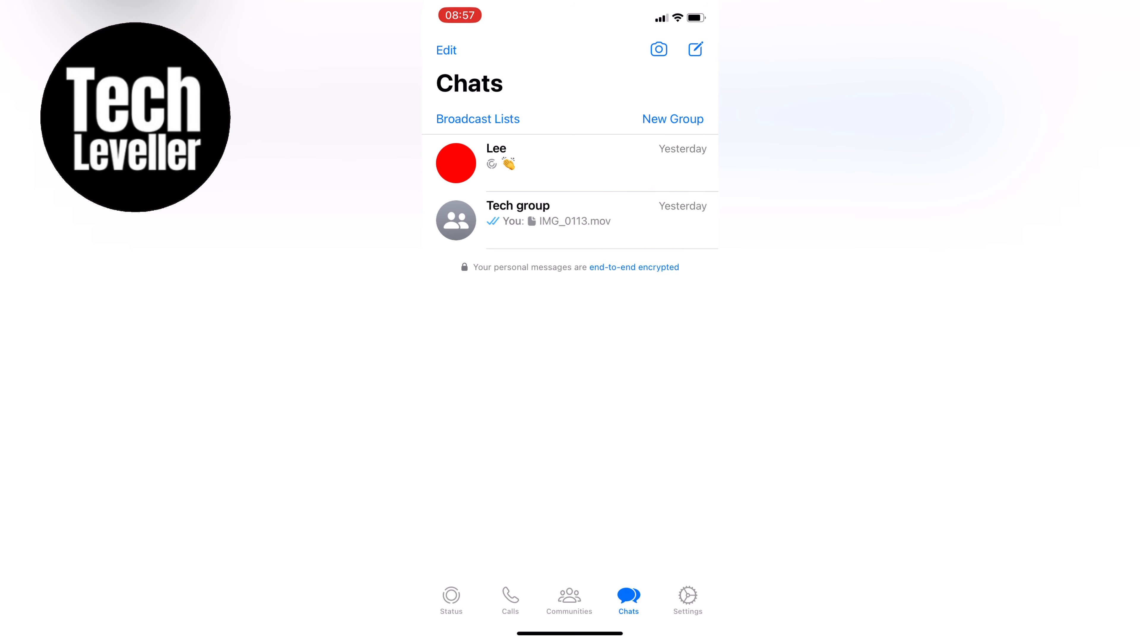
Archive the Lee and Tech group chats via Edit, then view them in Archived
{"action": "left_click", "coordinate": [447, 50]}
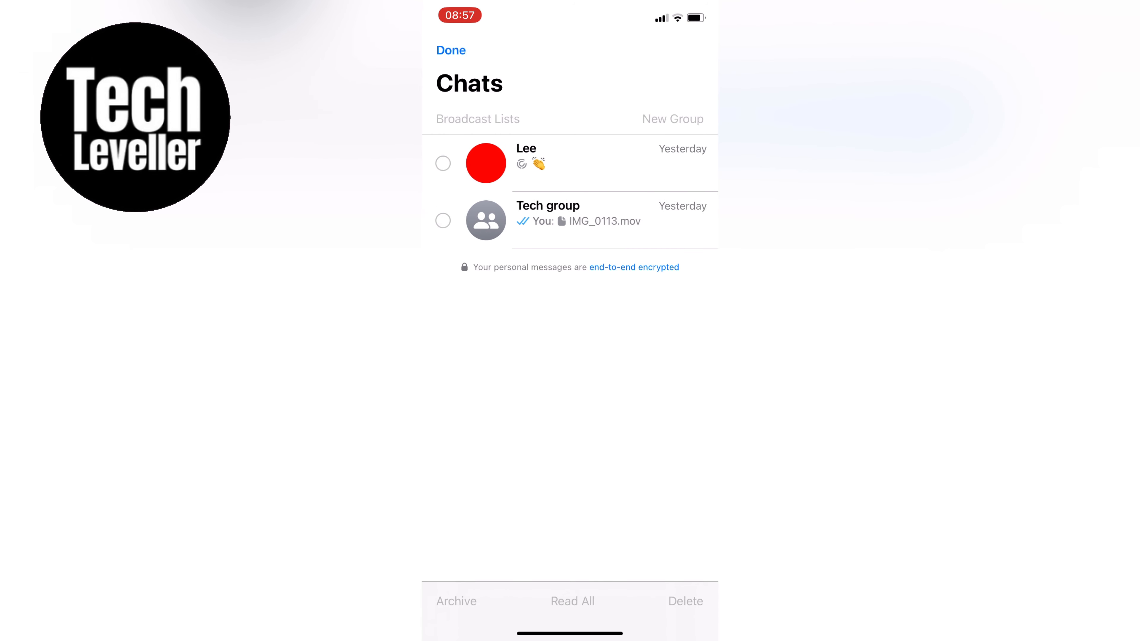
{"action": "left_click", "coordinate": [443, 162]}
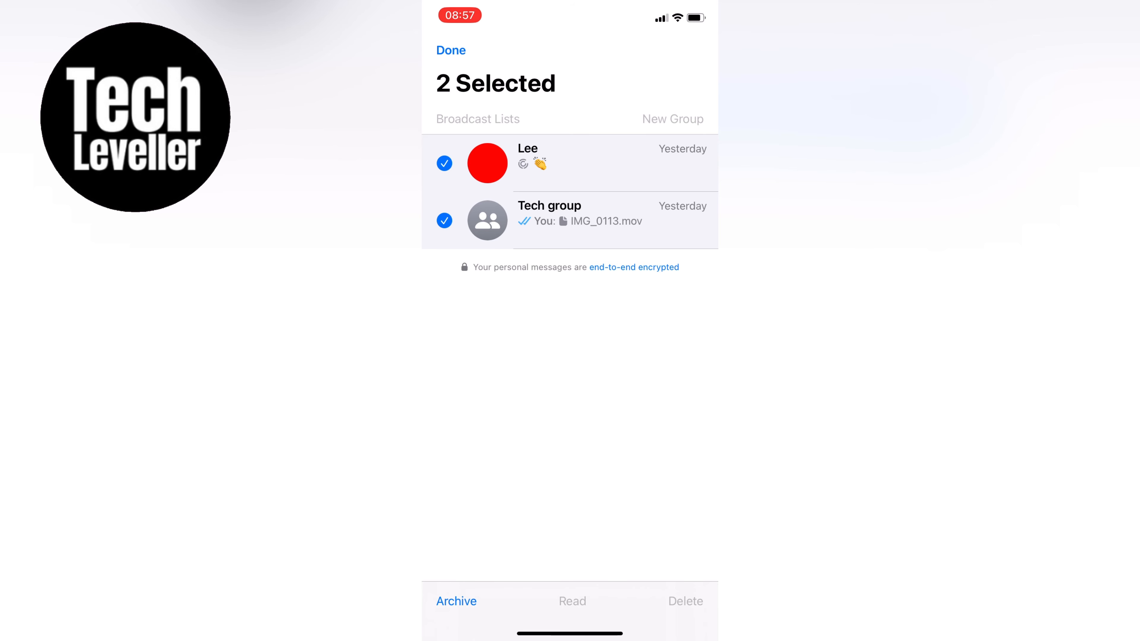
{"action": "left_click", "coordinate": [456, 602]}
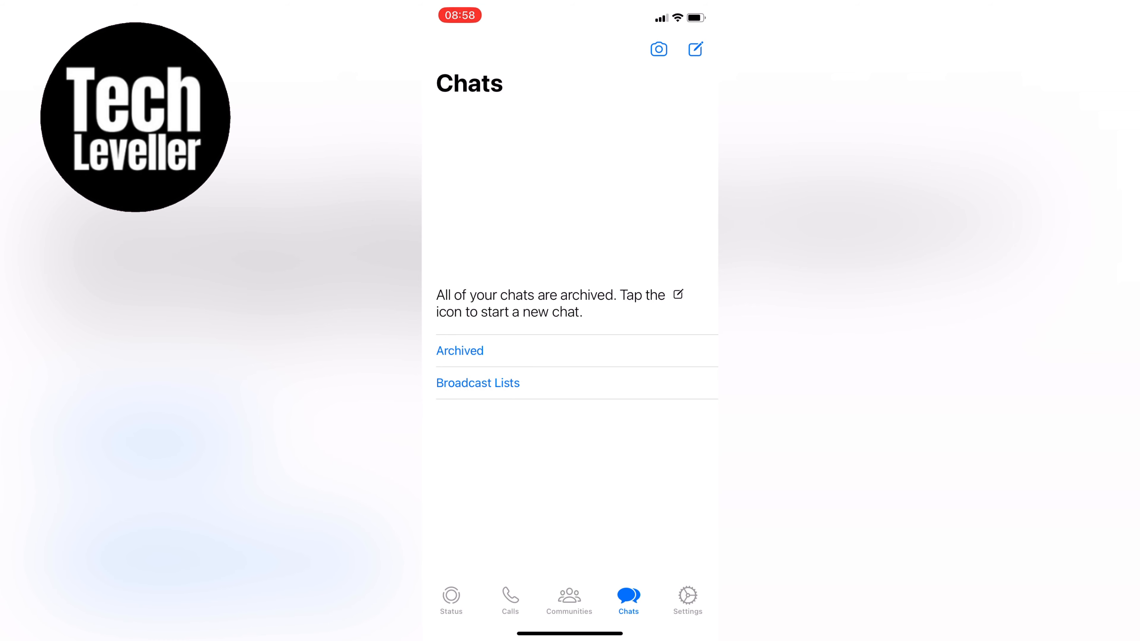
{"action": "left_click", "coordinate": [459, 350]}
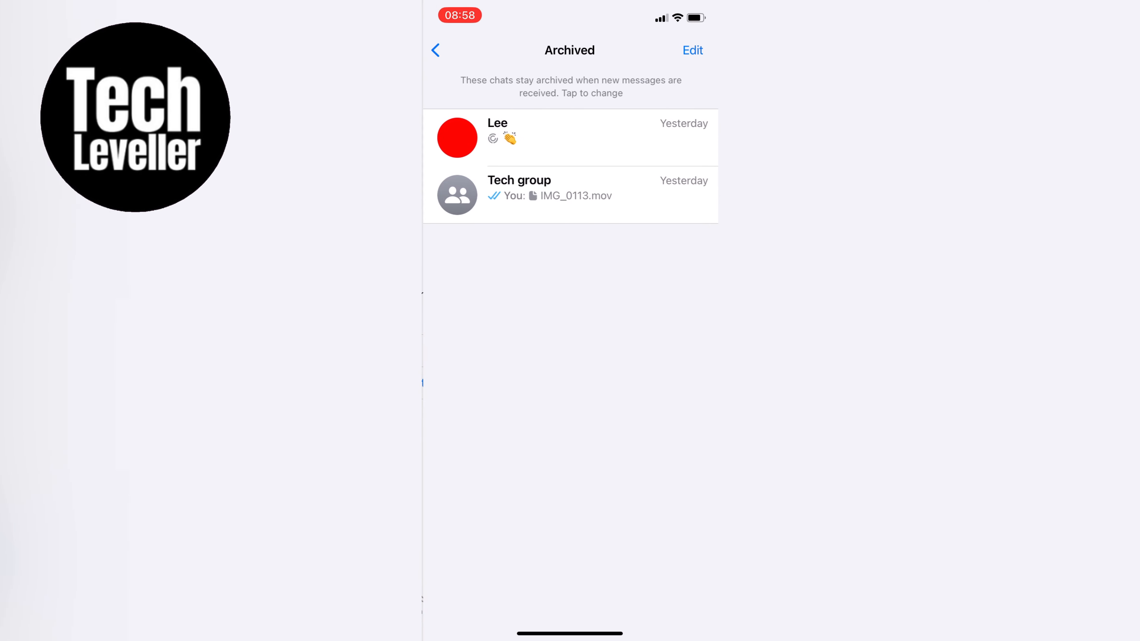